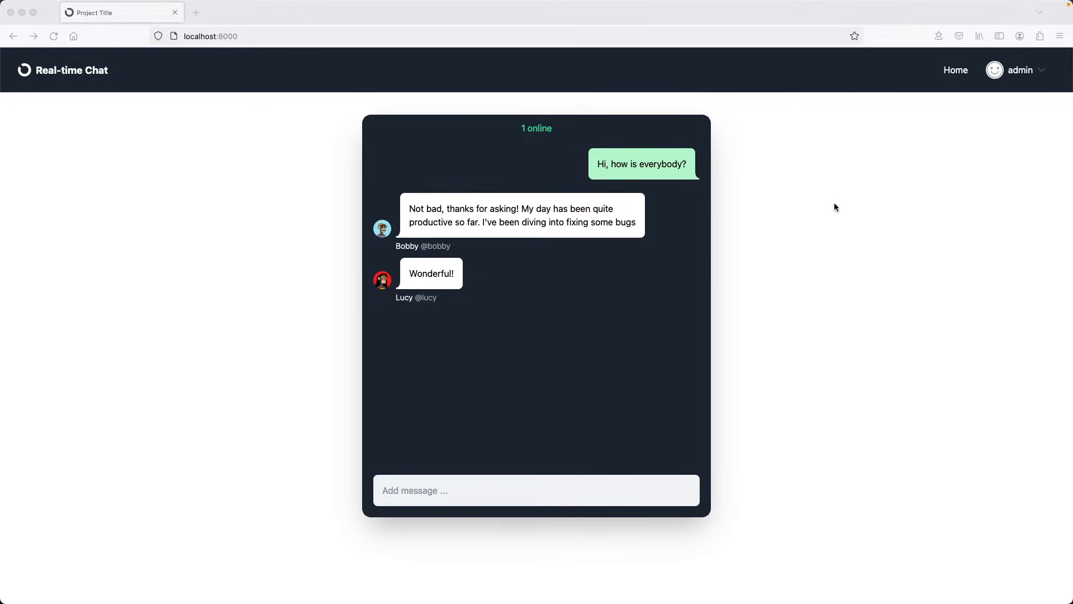
mouse_move(562, 129)
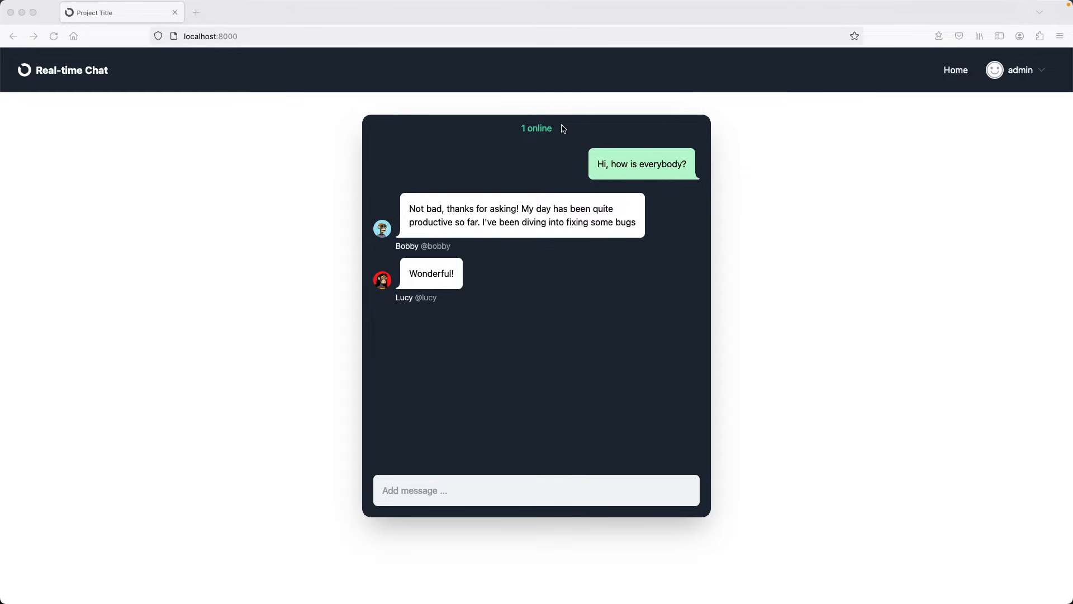
Send the message 'Anybody here?' into the group chat from the admin window
left_click(535, 489)
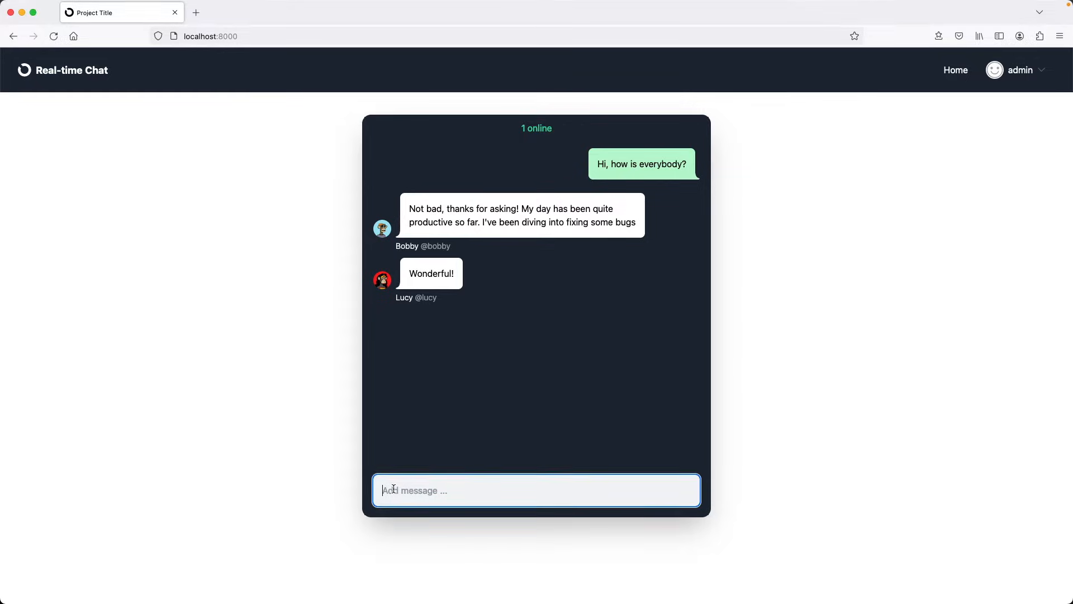
type("Anybody he")
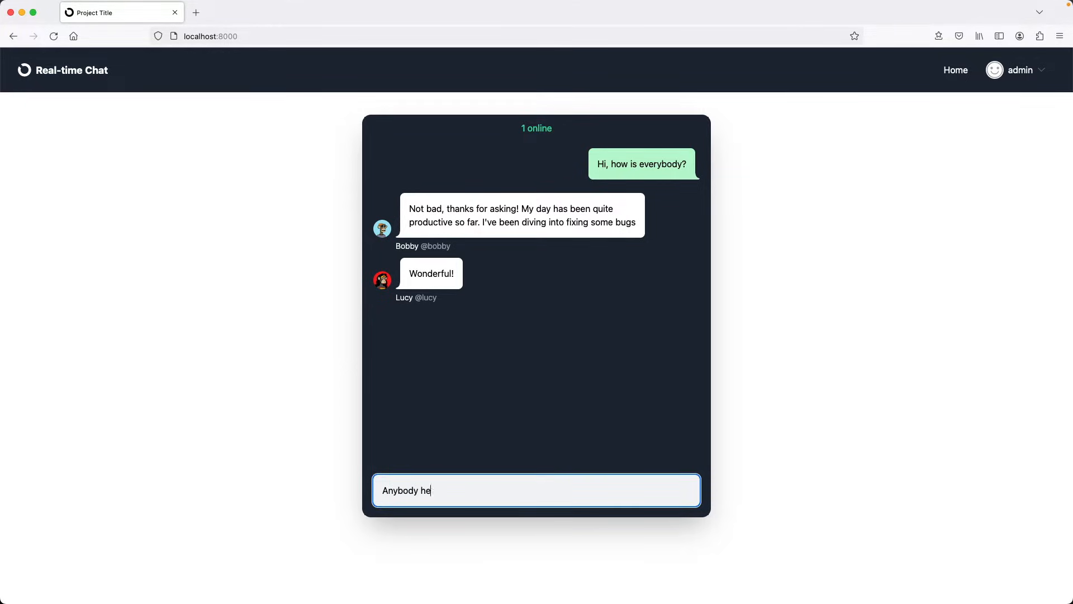
key("Return")
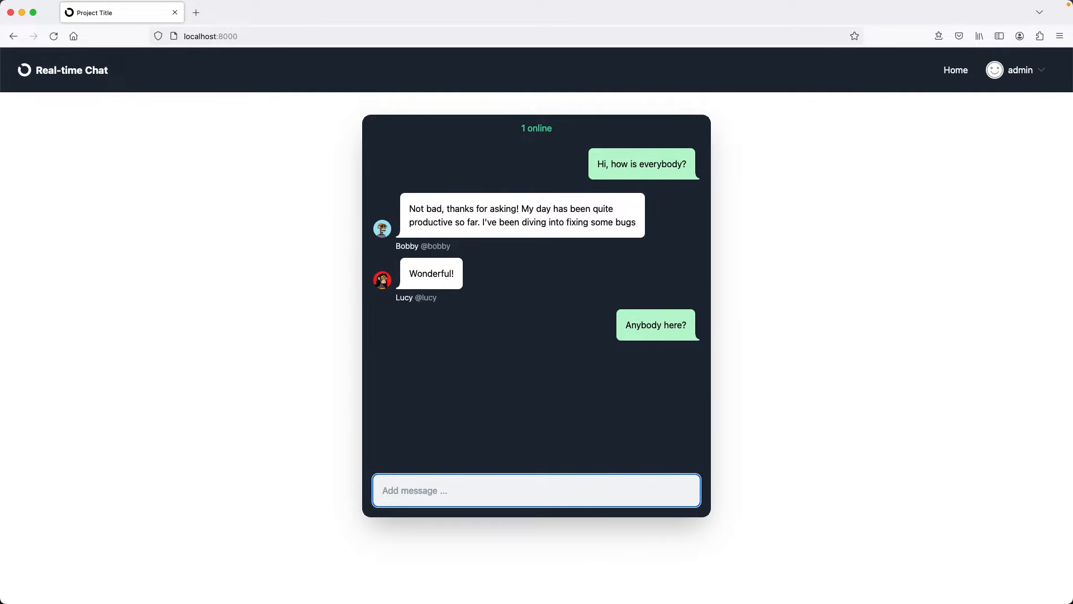
mouse_move(754, 332)
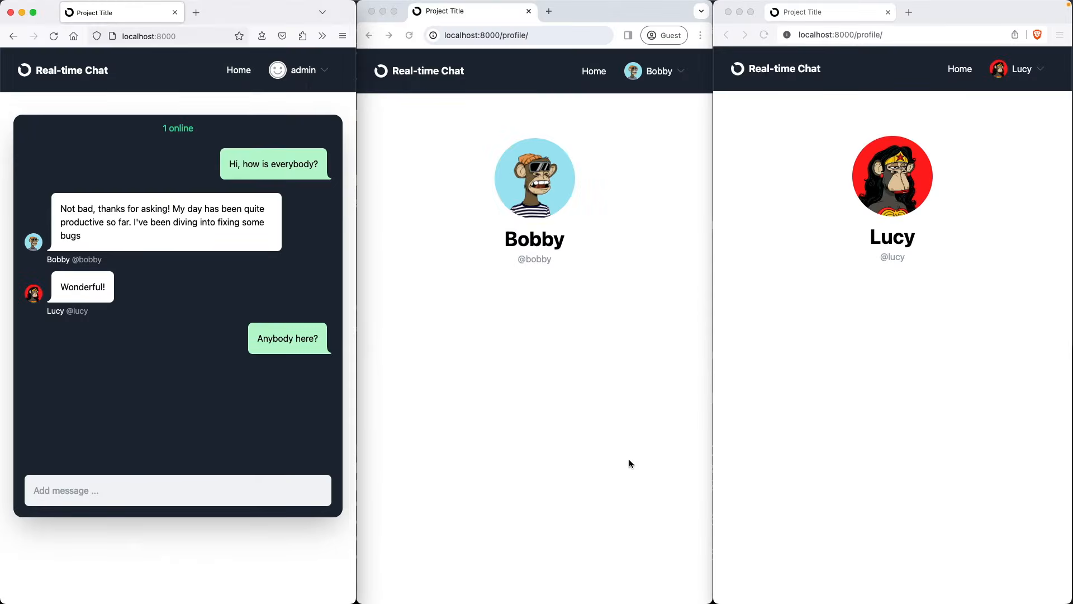
mouse_move(591, 255)
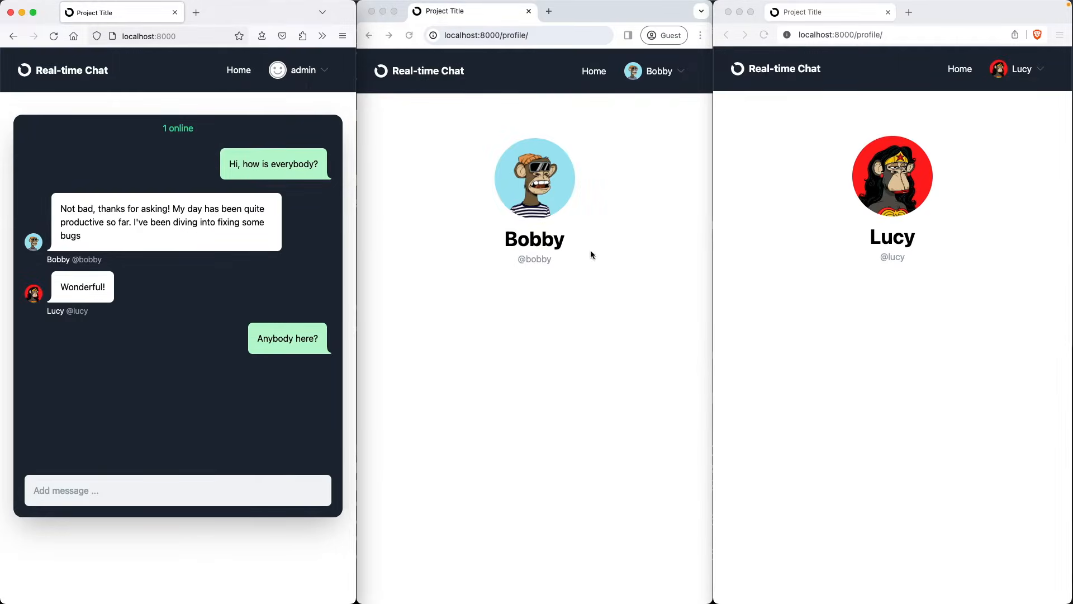
mouse_move(887, 278)
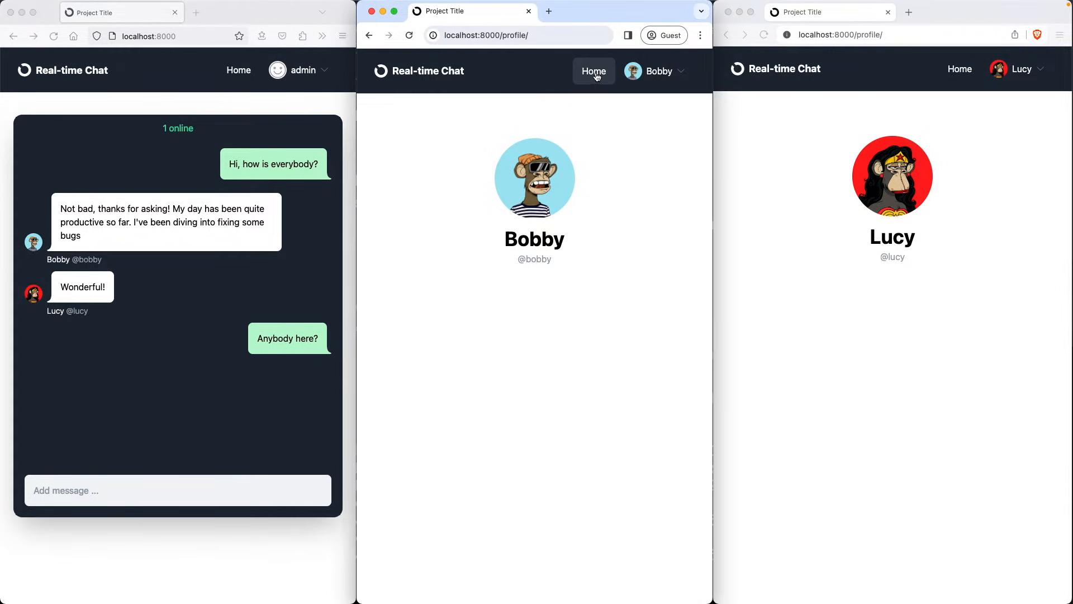
Navigate Bobby and Lucy via Home into the chat room, showing 3 online
left_click(593, 72)
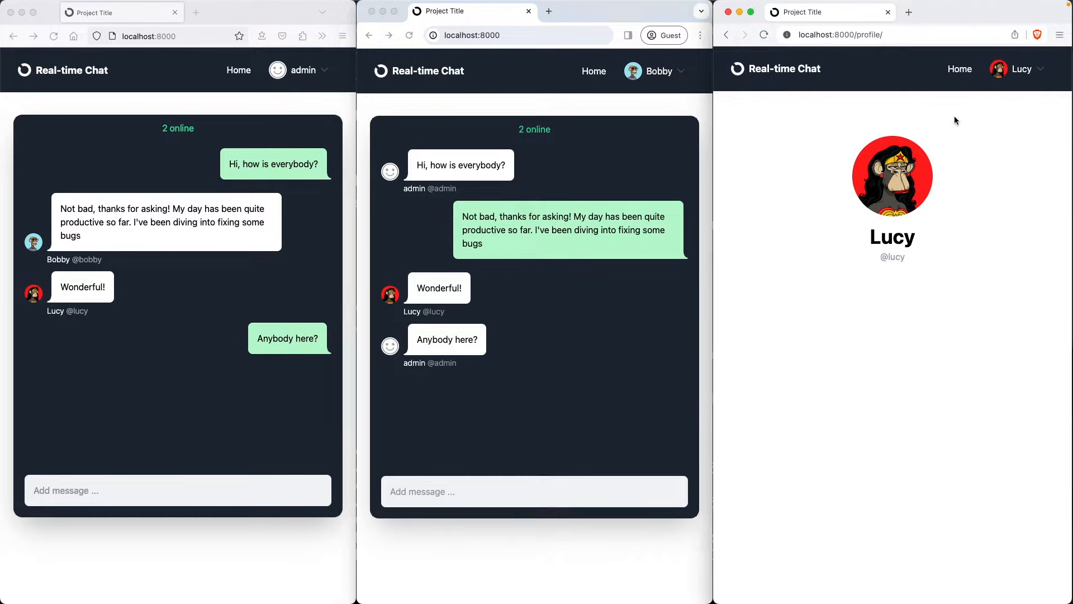
left_click(959, 68)
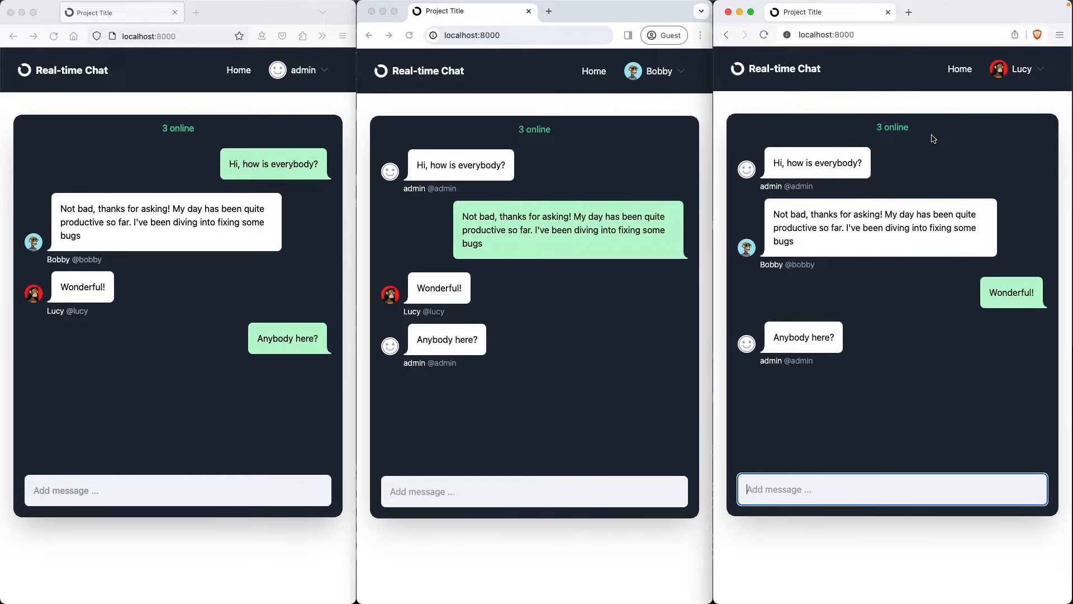
Send 'Hello guys!' from Lucy's window so it appears for all three members
left_click(891, 489)
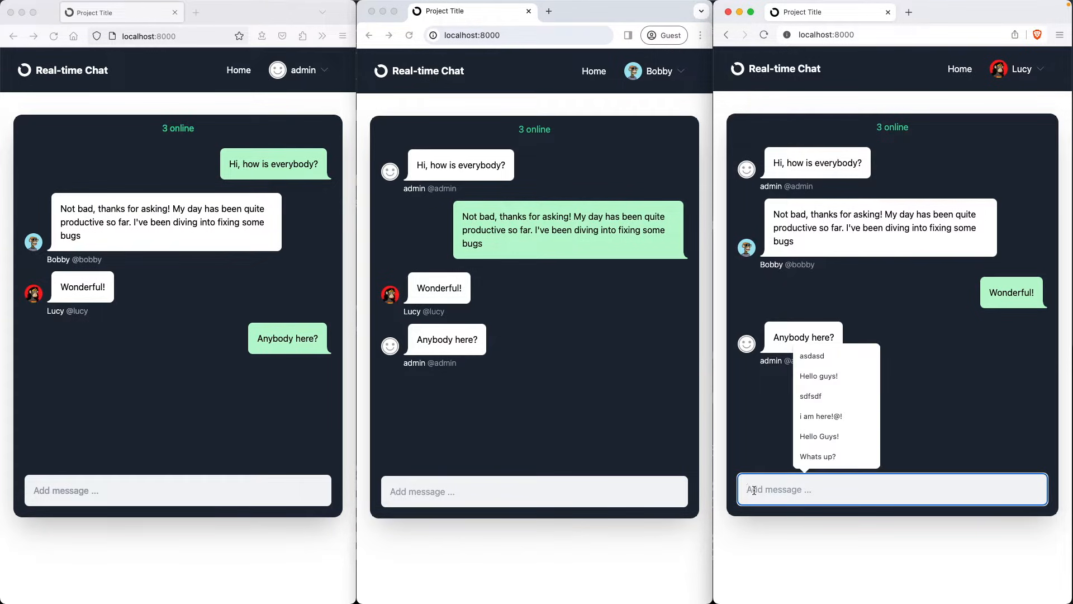
type("Hello guys!")
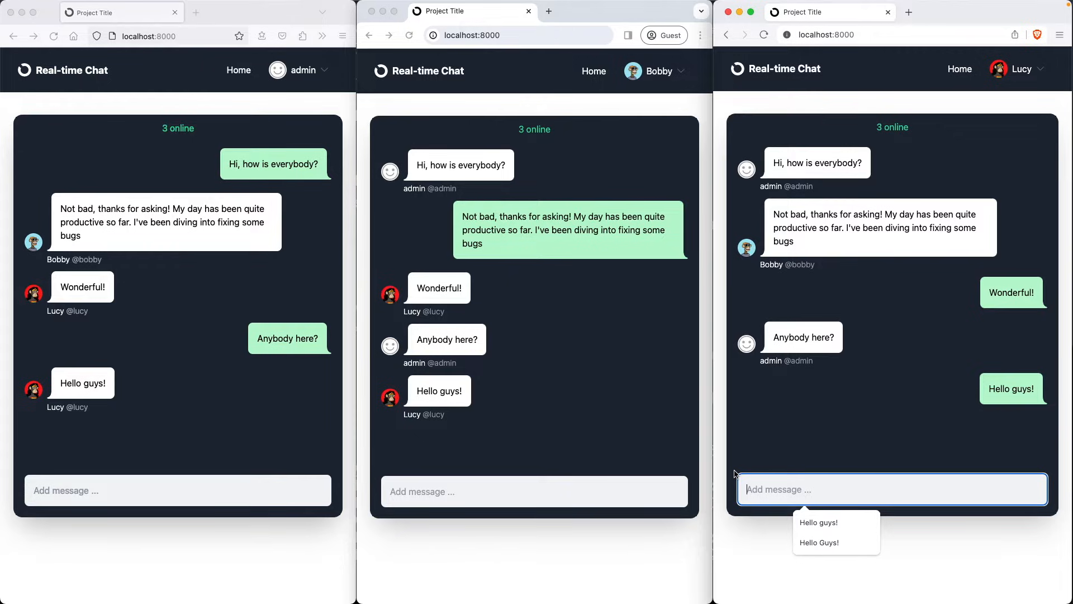
mouse_move(492, 382)
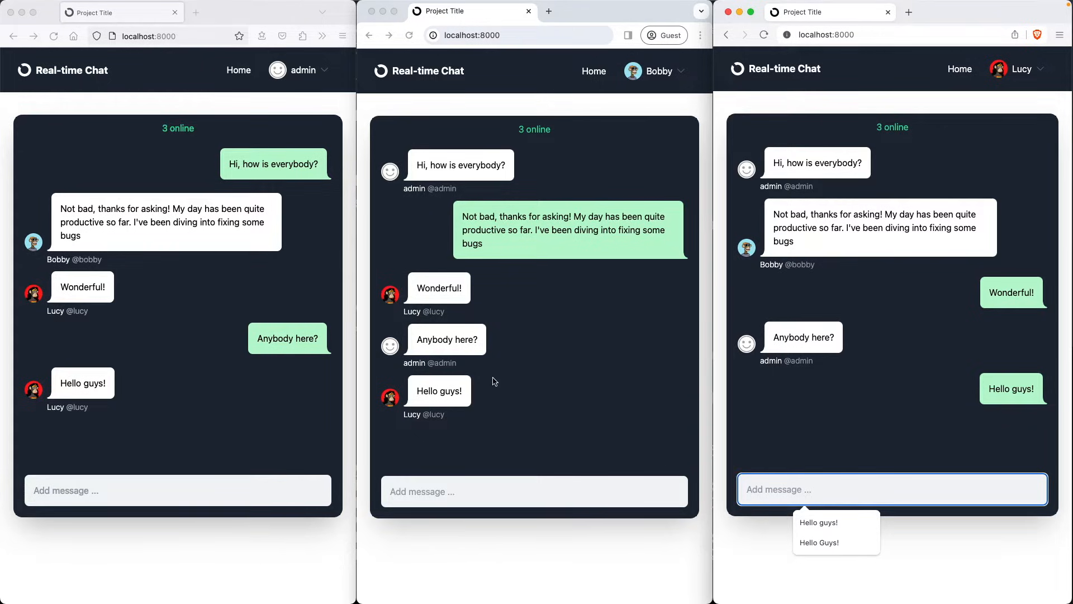
Send 'Hello Lucy!' from Bobby's window and 'Awesome!' from admin's window
left_click(535, 490)
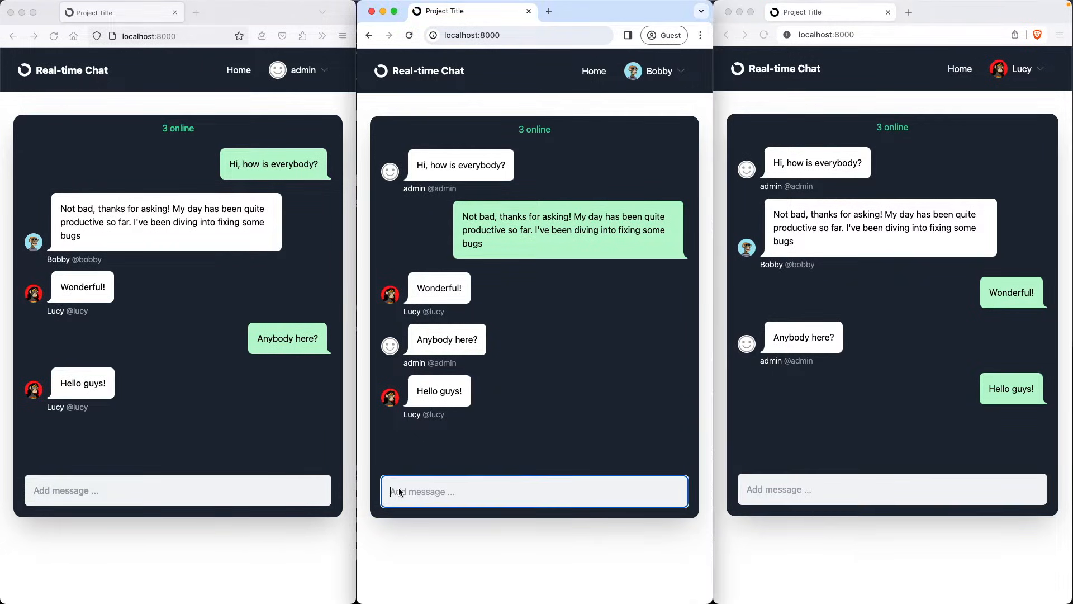
type("Hello")
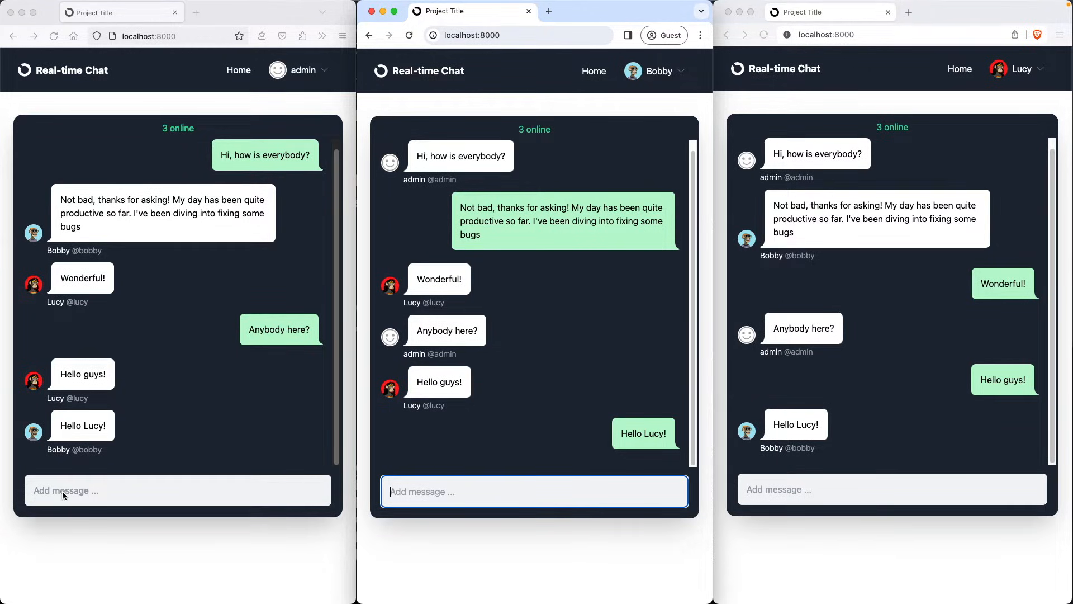
type("Aw")
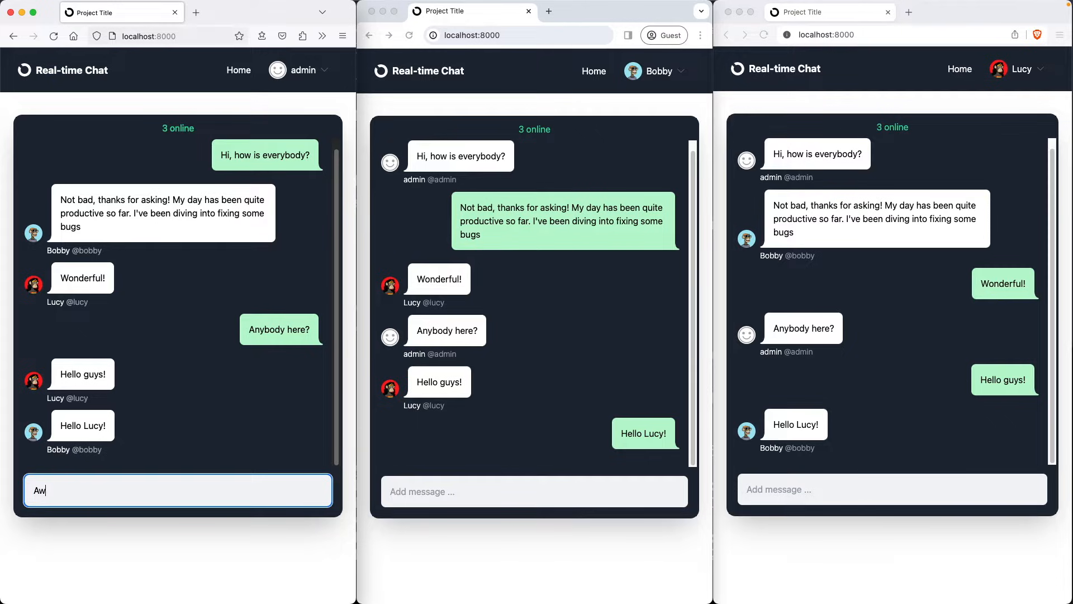
key("Return")
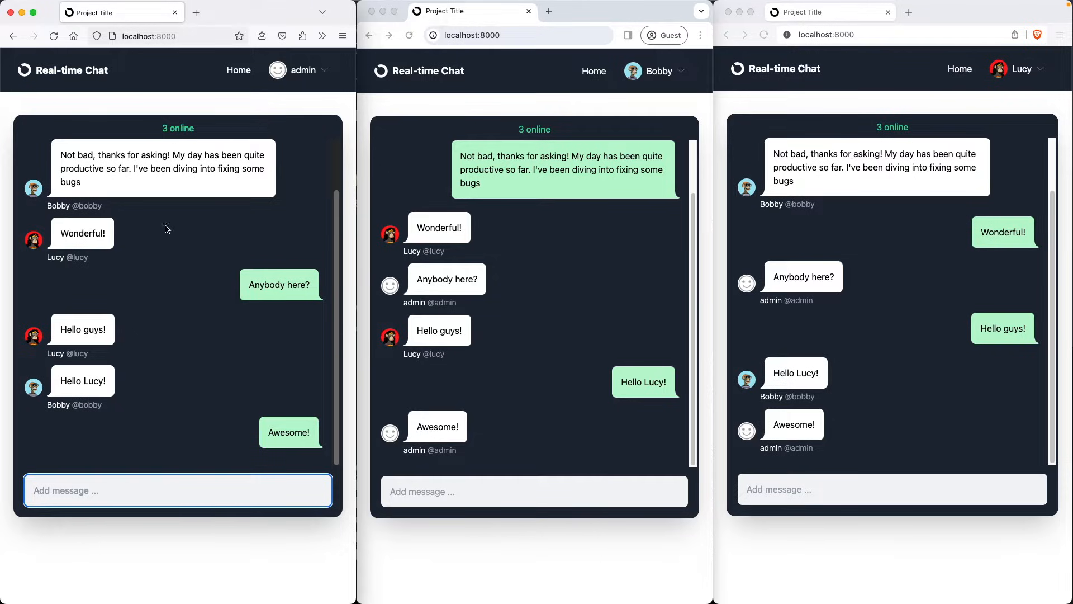
Move admin out of the chat to his profile page, leaving 2 online
left_click(302, 69)
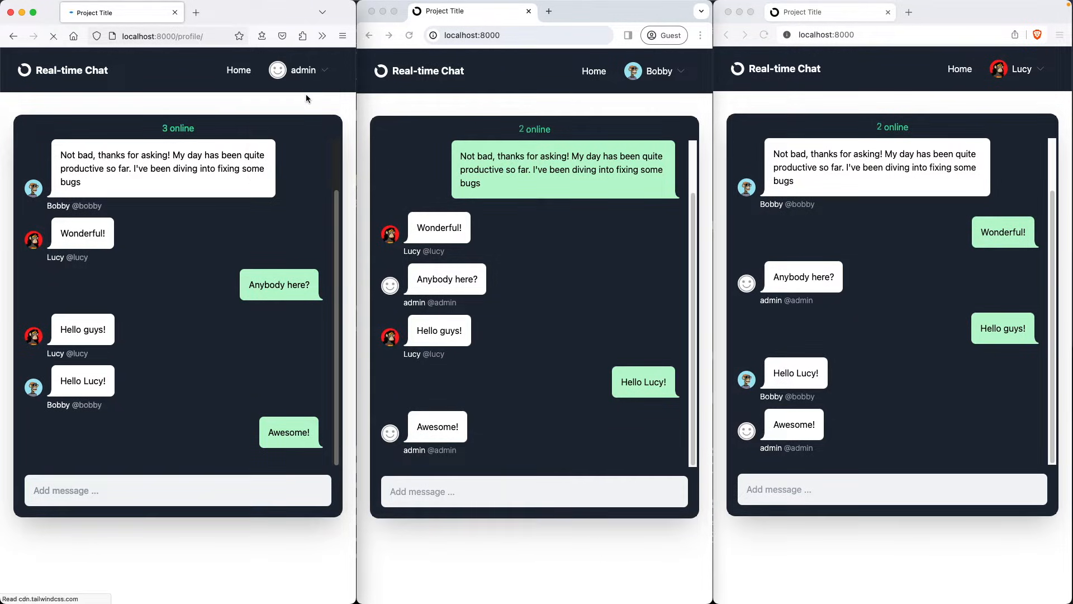
left_click(302, 69)
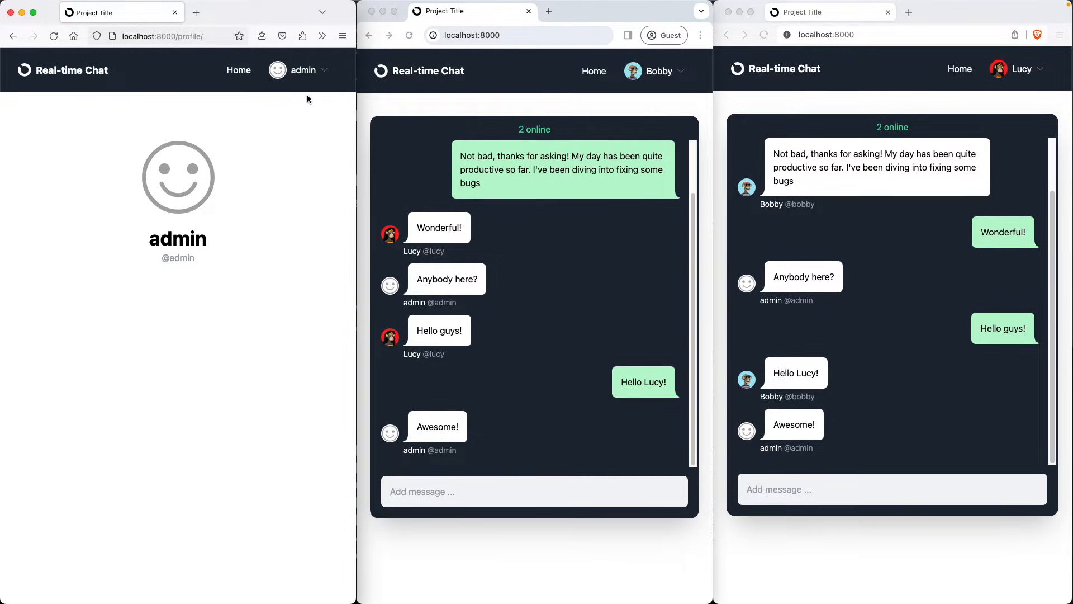
mouse_move(565, 140)
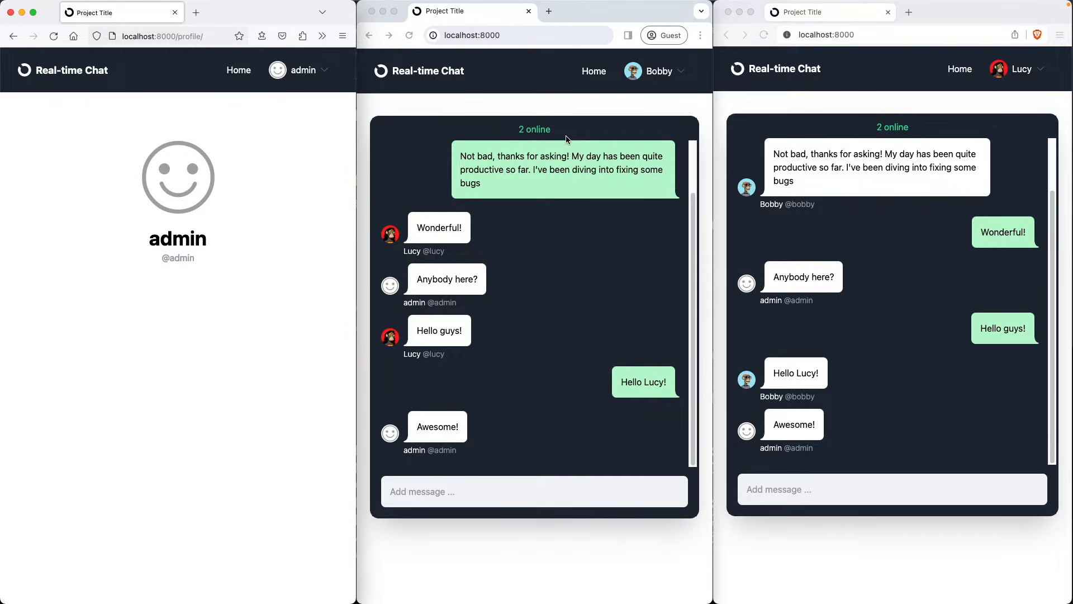
mouse_move(419, 493)
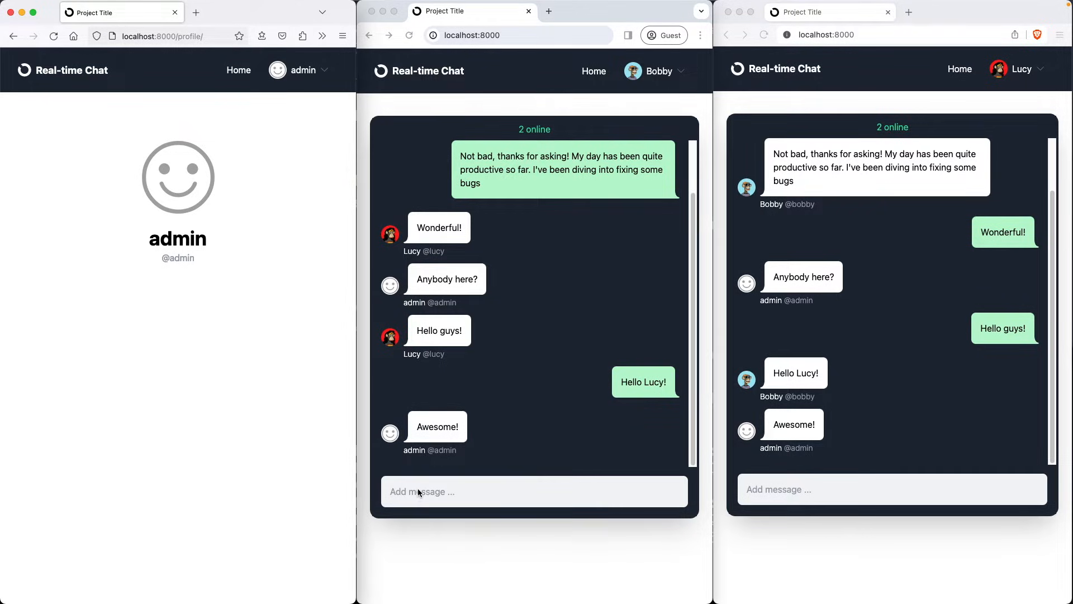
Send 'Bye bye!' from Bobby's window and choose an option from his account dropdown
type("Bye b")
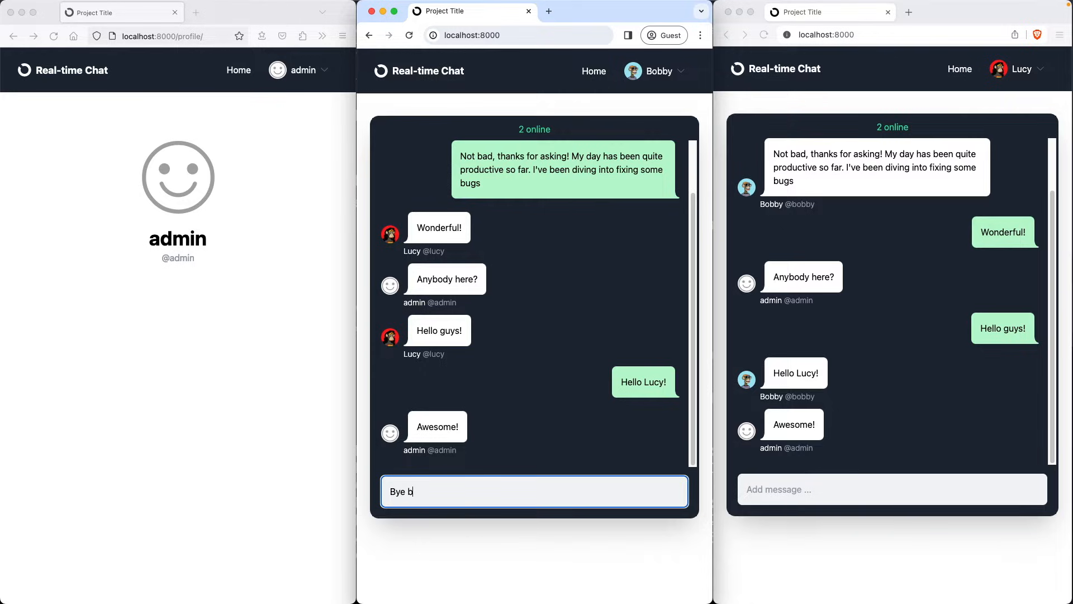
key("Return")
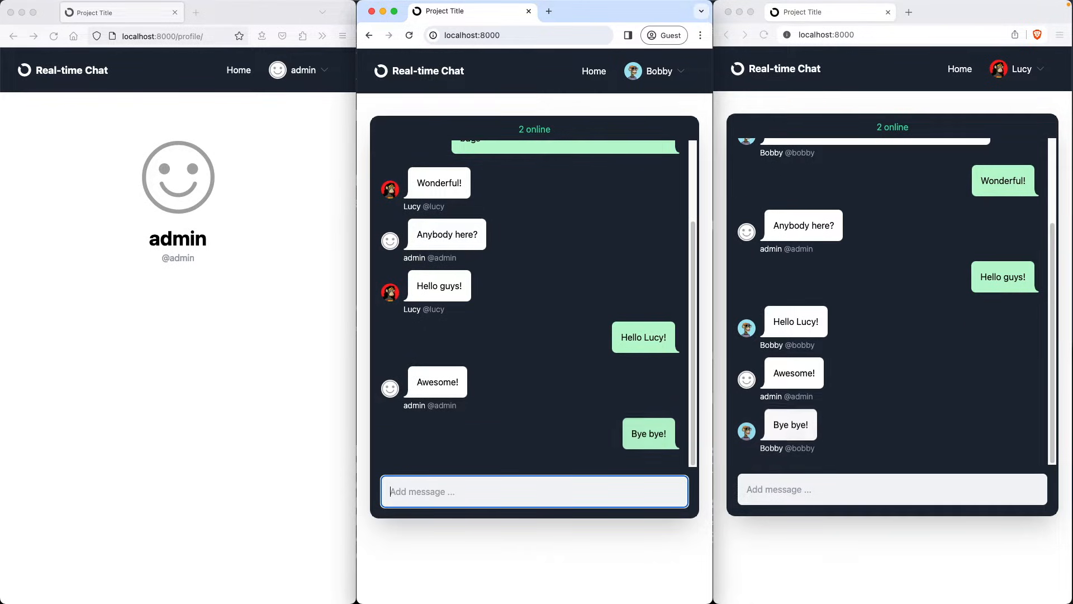
left_click(654, 71)
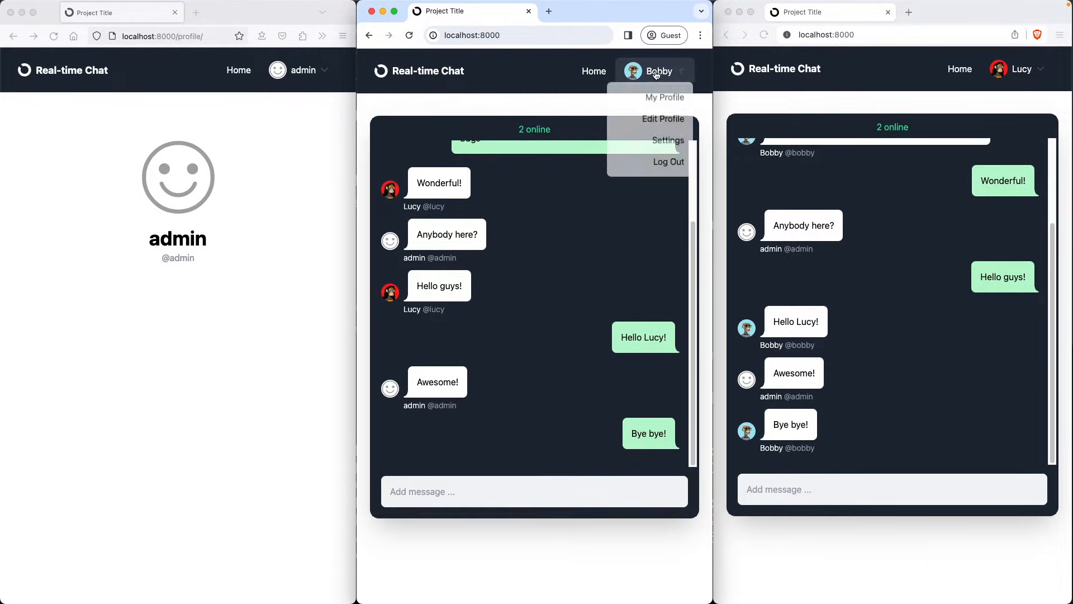
left_click(664, 96)
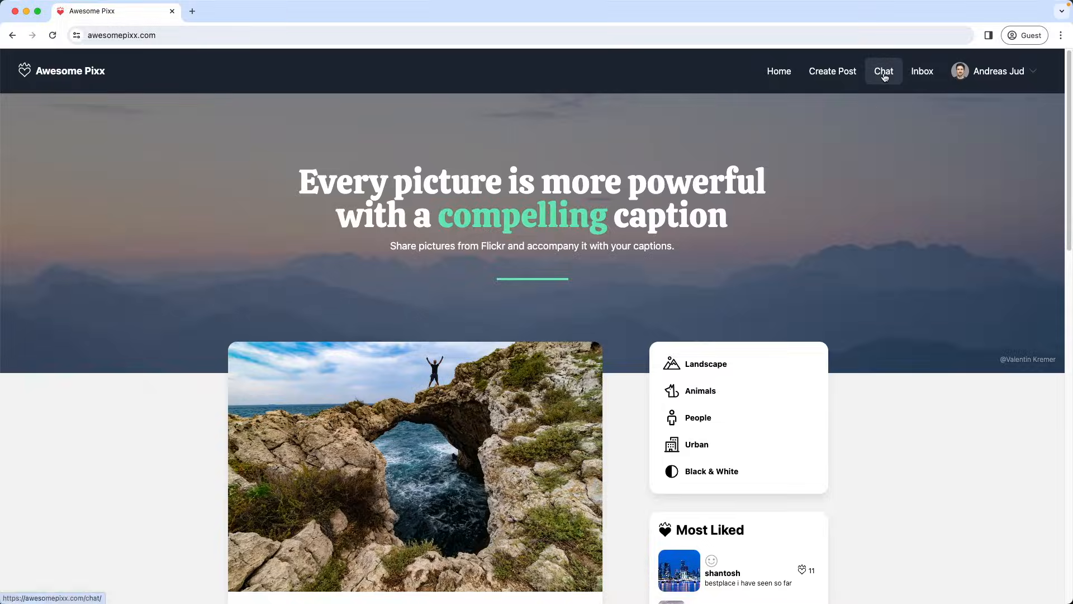
Go to the live site's Chat page and send 'Hello there!', with 2 online shown
left_click(883, 71)
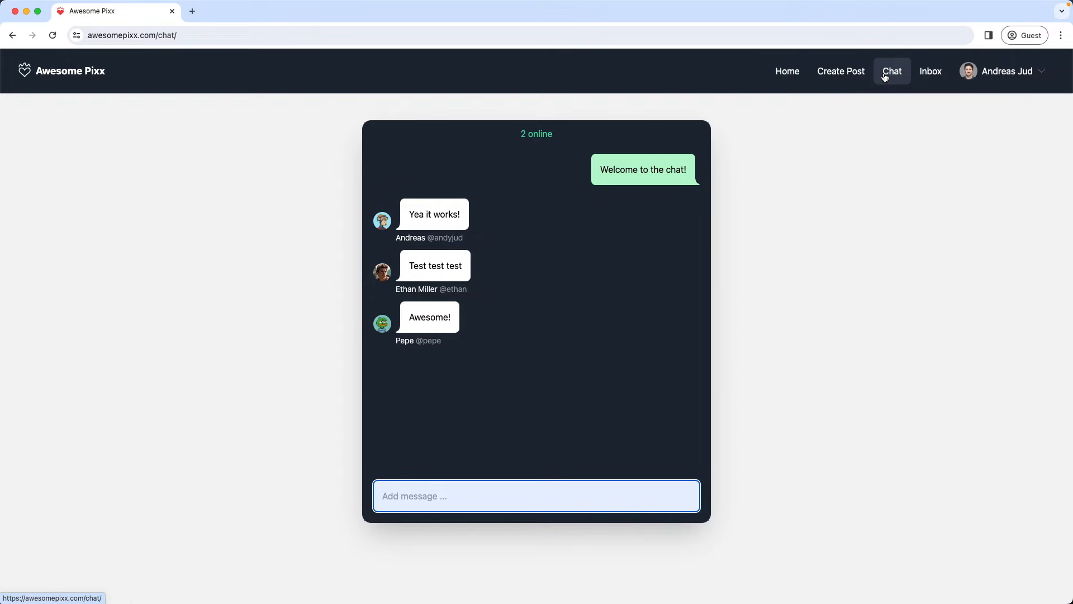
left_click(535, 495)
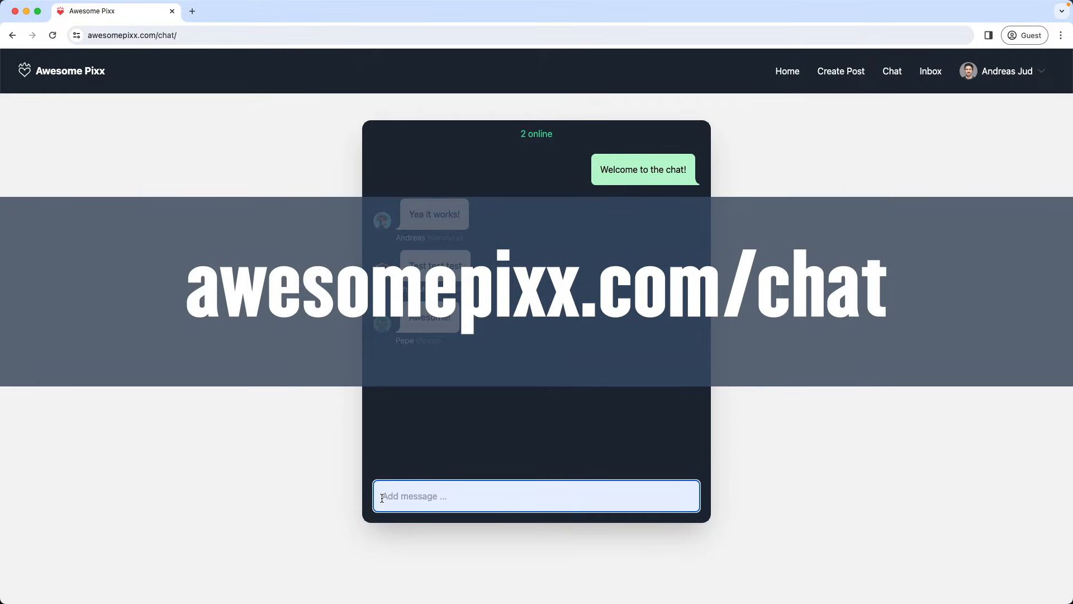
type("Hello there")
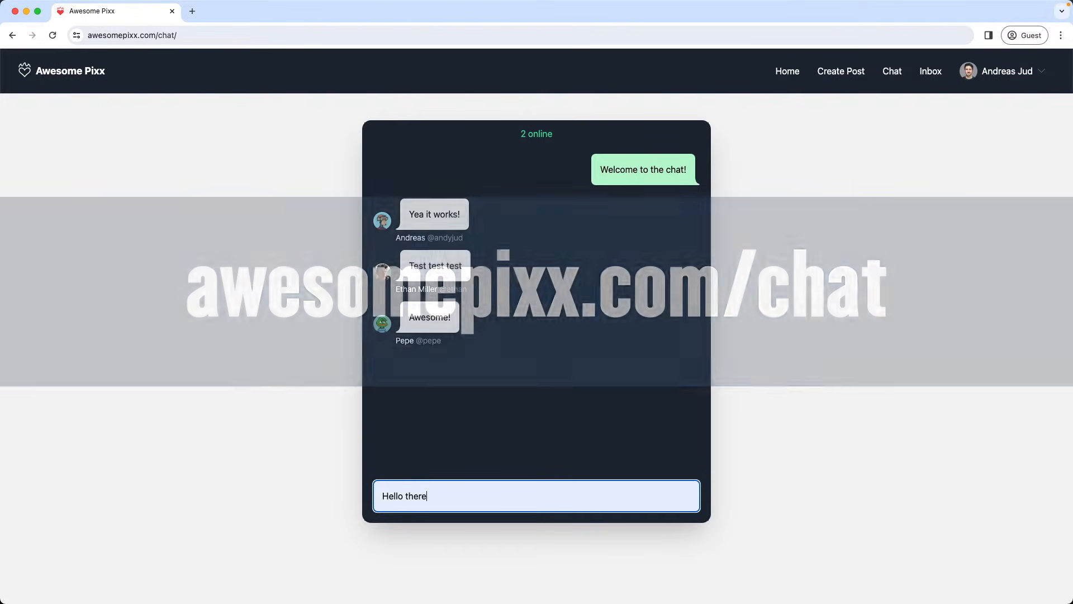
key("Return")
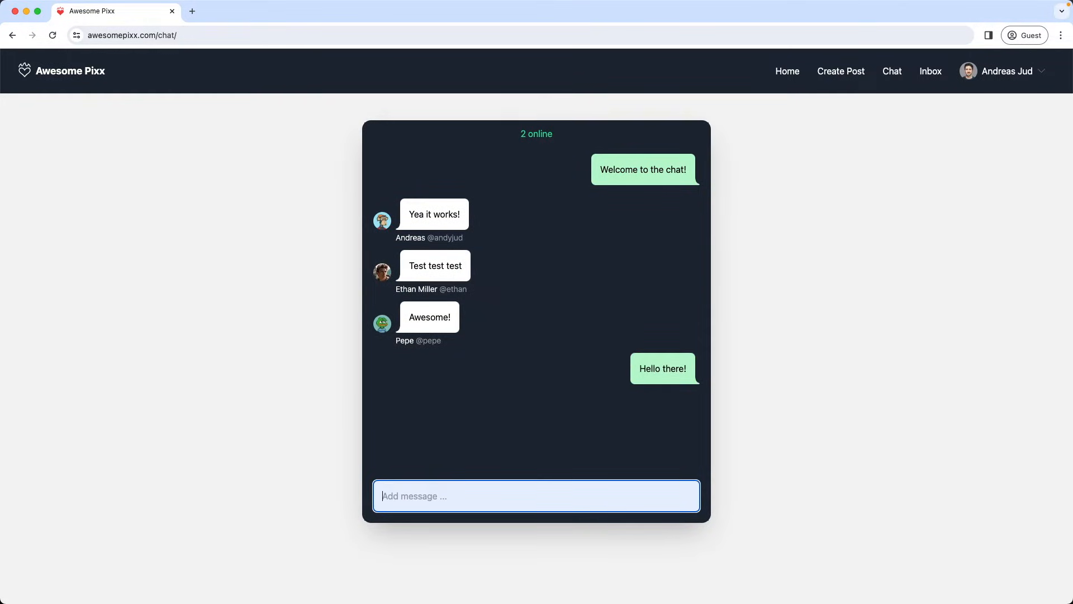